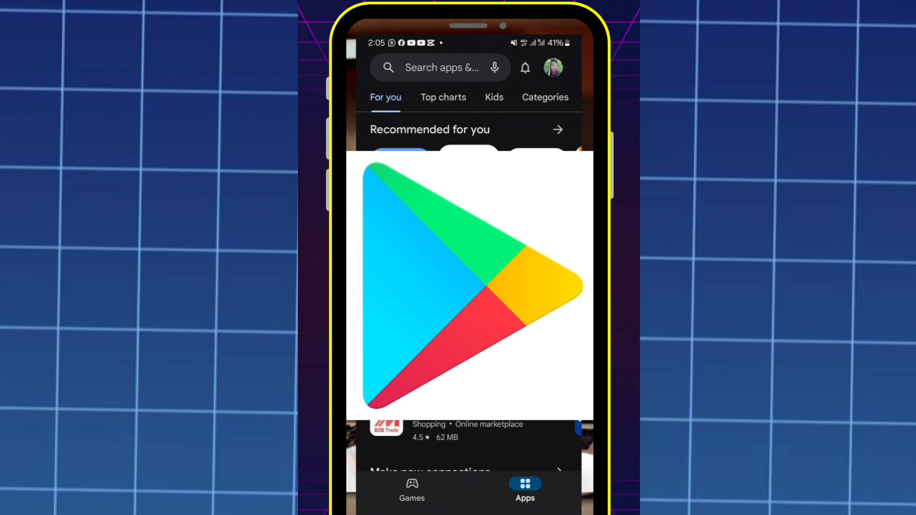
- Reach the Play Store Settings page from the profile account menu
{"action": "left_click", "coordinate": [552, 67]}
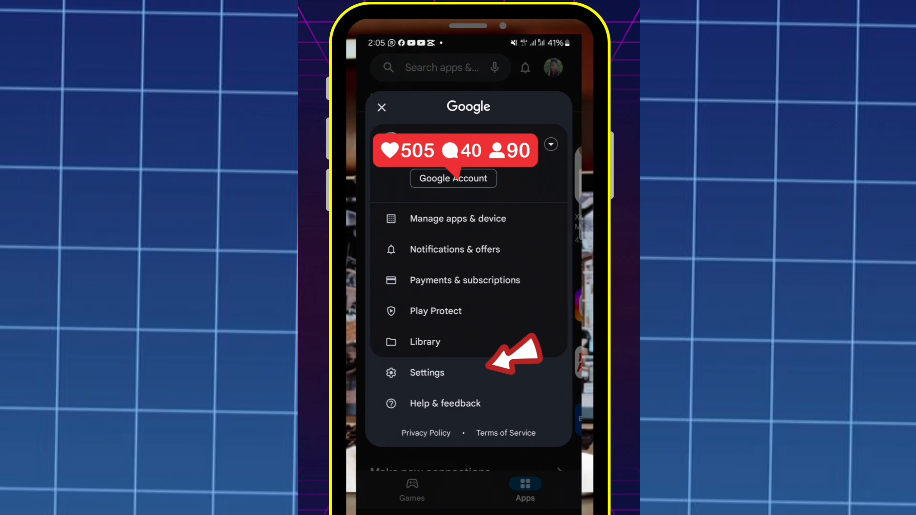
{"action": "left_click", "coordinate": [426, 373]}
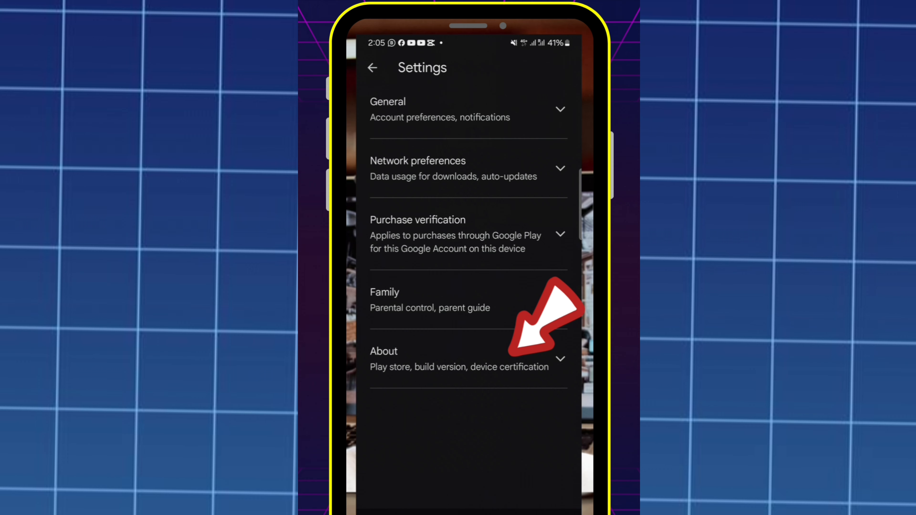